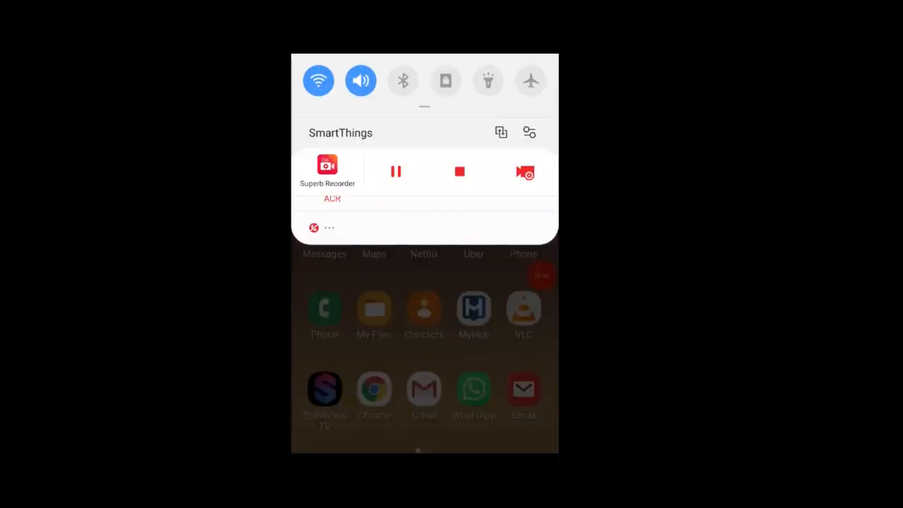
scroll(down, 3)
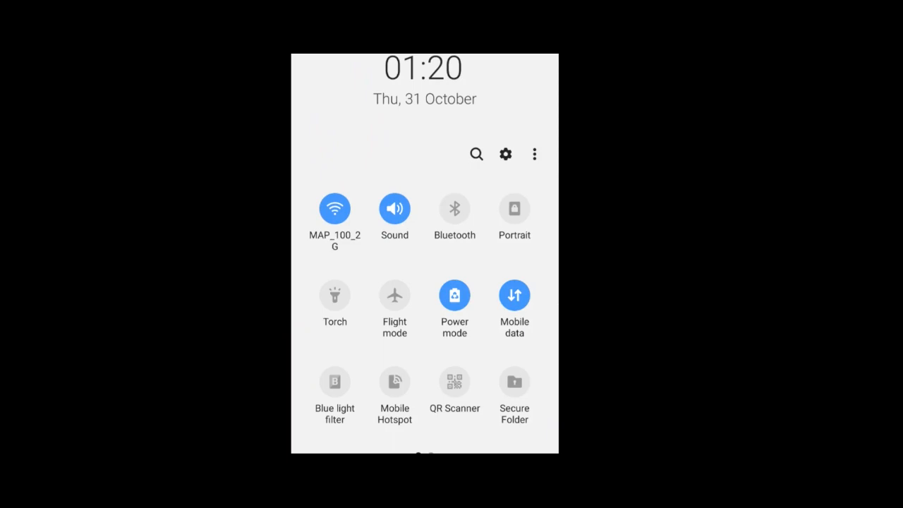
click(513, 295)
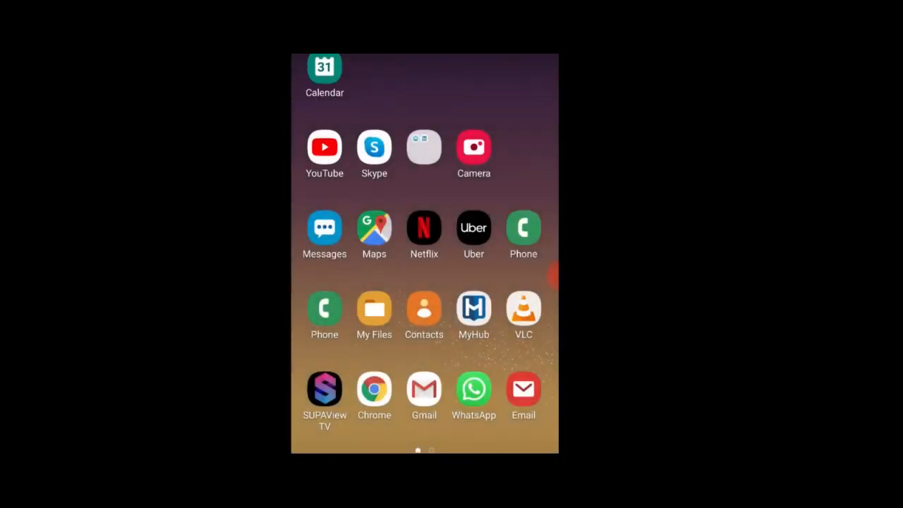
click(325, 390)
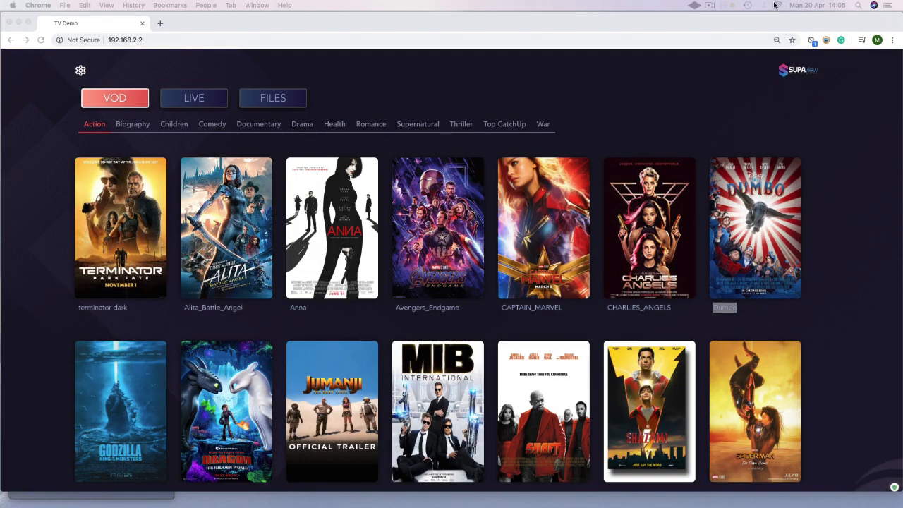
click(778, 6)
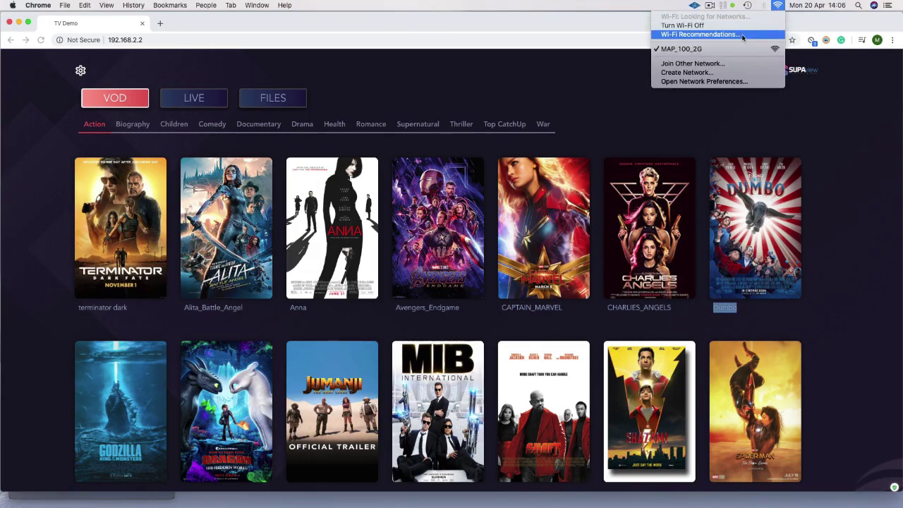
mouse_move(713, 48)
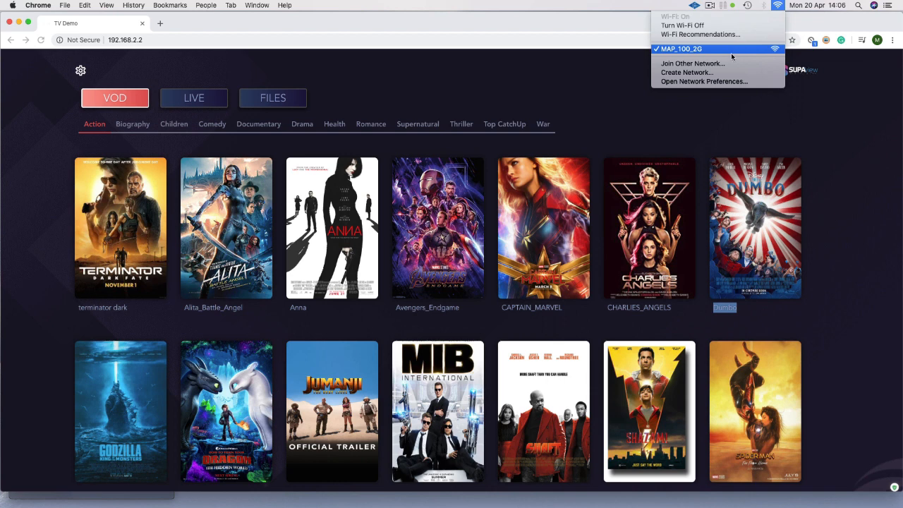
click(703, 80)
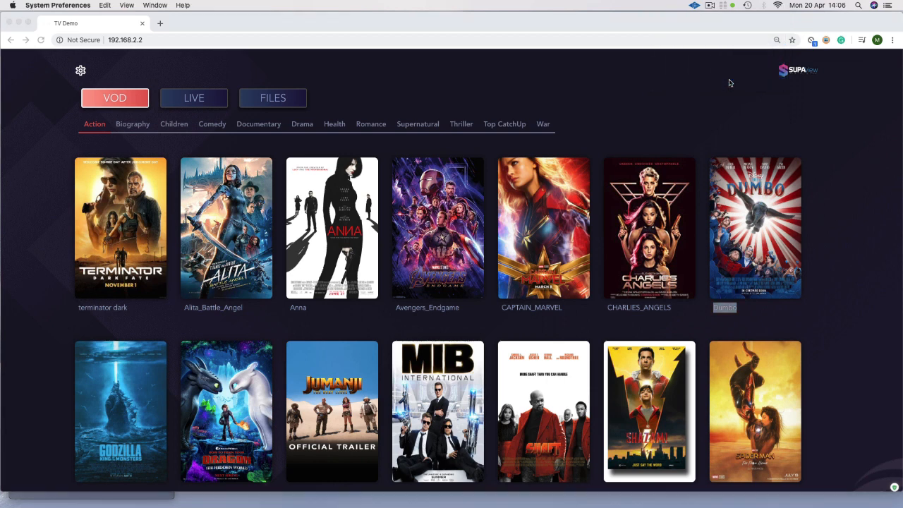